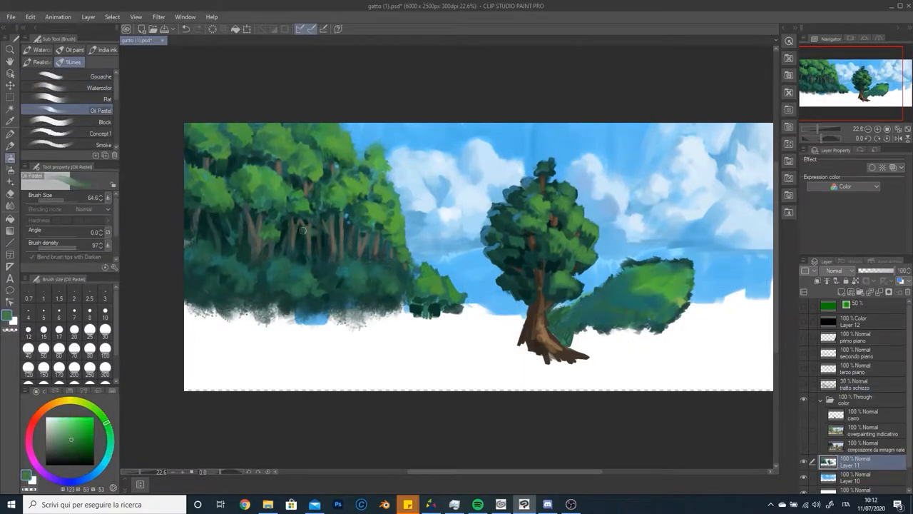
- Switch between oil paint and gouache brushes, flip the canvas to check, and paint green hills and forest detail
{"action": "left_click", "coordinate": [100, 135]}
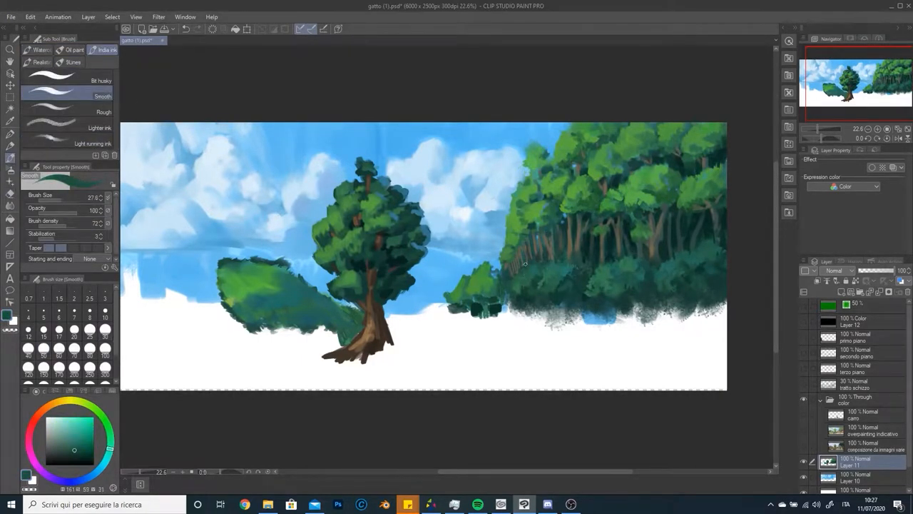
{"action": "left_click", "coordinate": [71, 63]}
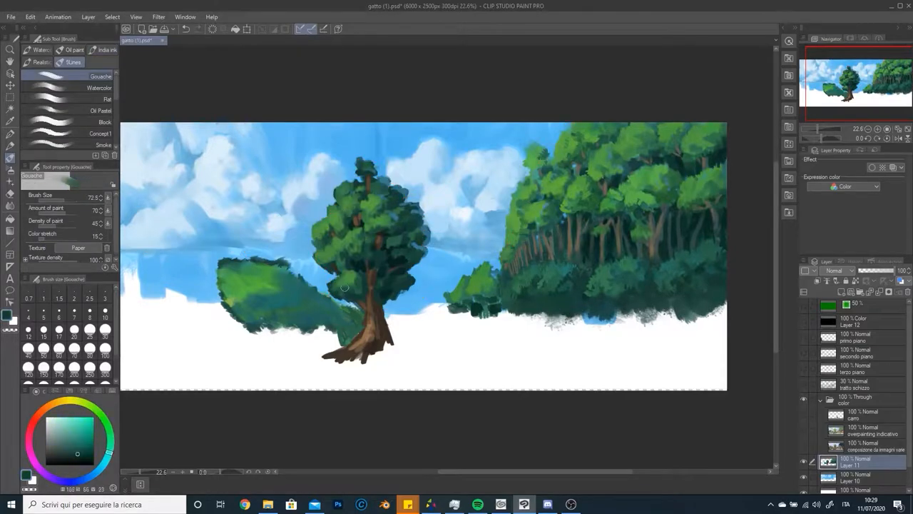
{"action": "left_click", "coordinate": [100, 134]}
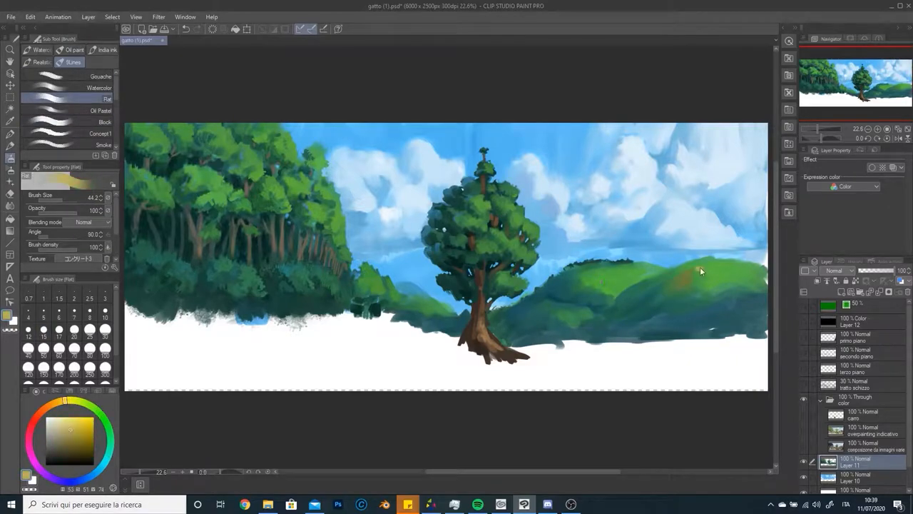
{"action": "left_click", "coordinate": [106, 48]}
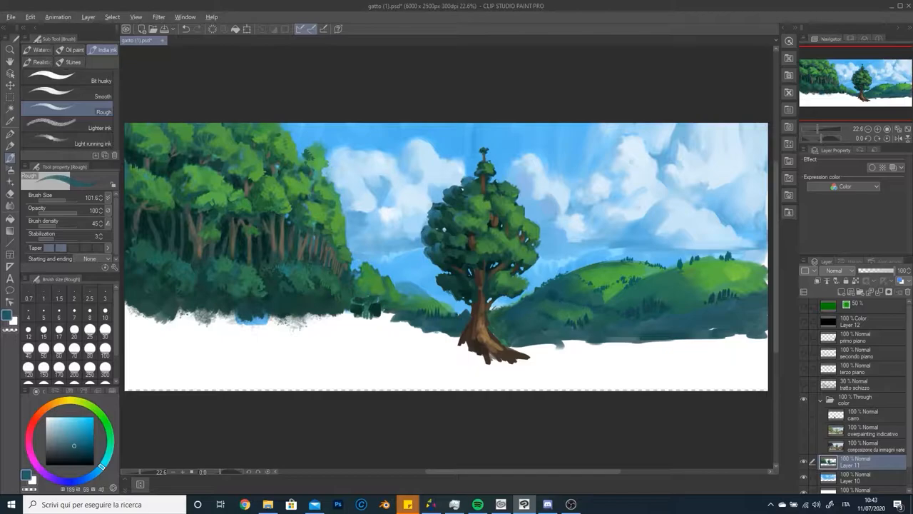
{"action": "left_click", "coordinate": [71, 63]}
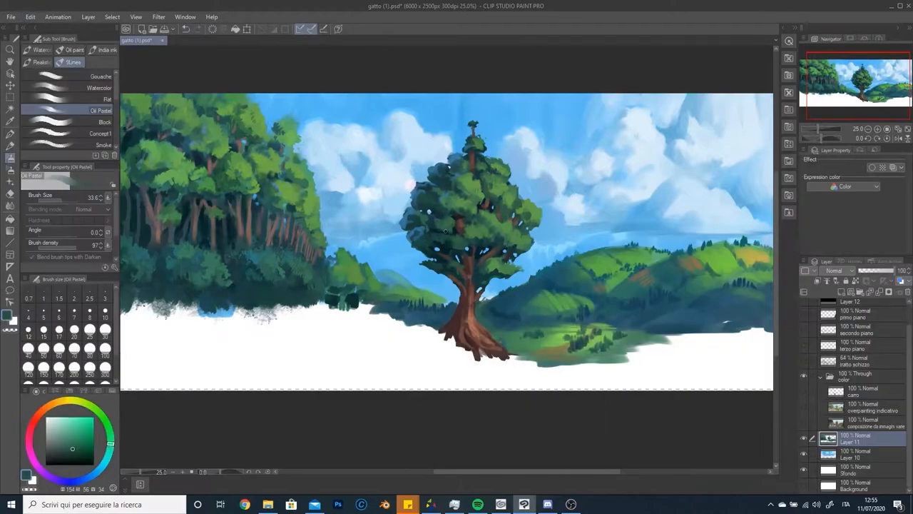
{"action": "left_click", "coordinate": [100, 88]}
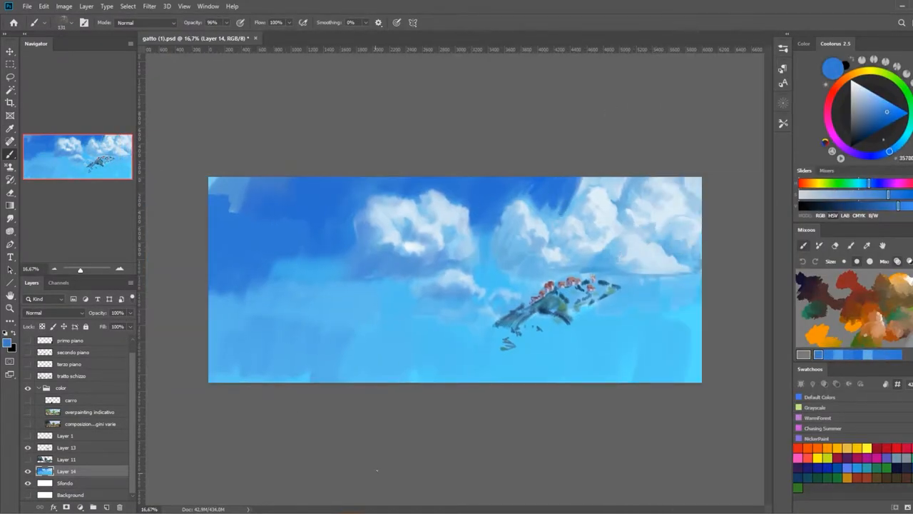
- Show all layers and paint red-roofed houses on the right hill with a dark blue foreground
{"action": "left_click", "coordinate": [65, 460]}
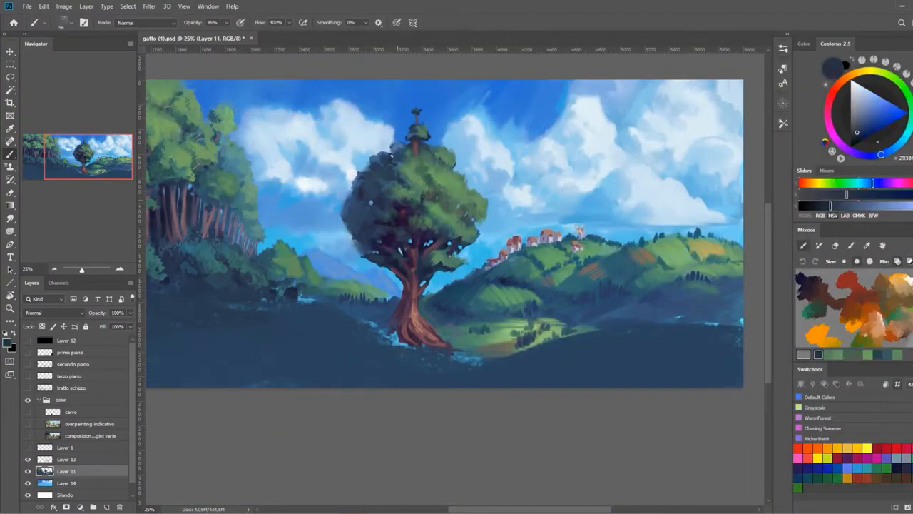
{"action": "left_click", "coordinate": [869, 119]}
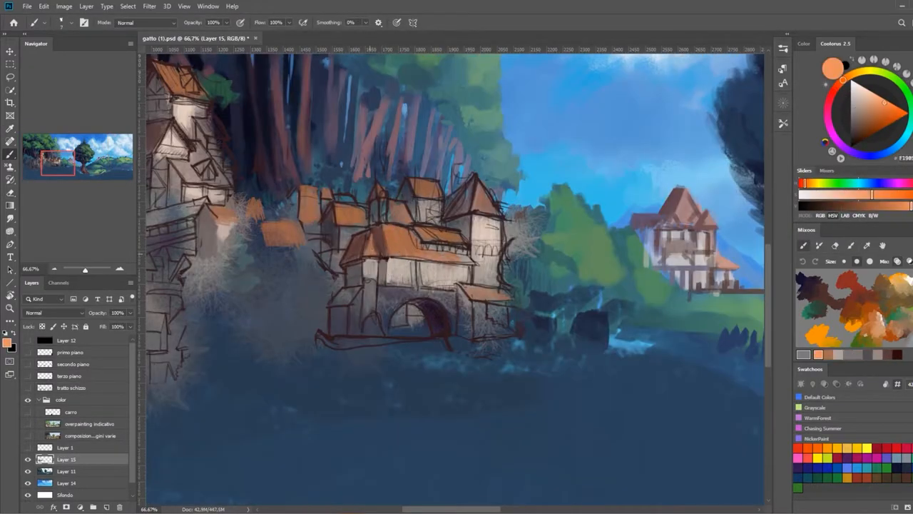
- Zoom in and paint the timber houses, orange roofs and brown cliff ledge on a new layer
{"action": "left_click", "coordinate": [397, 23]}
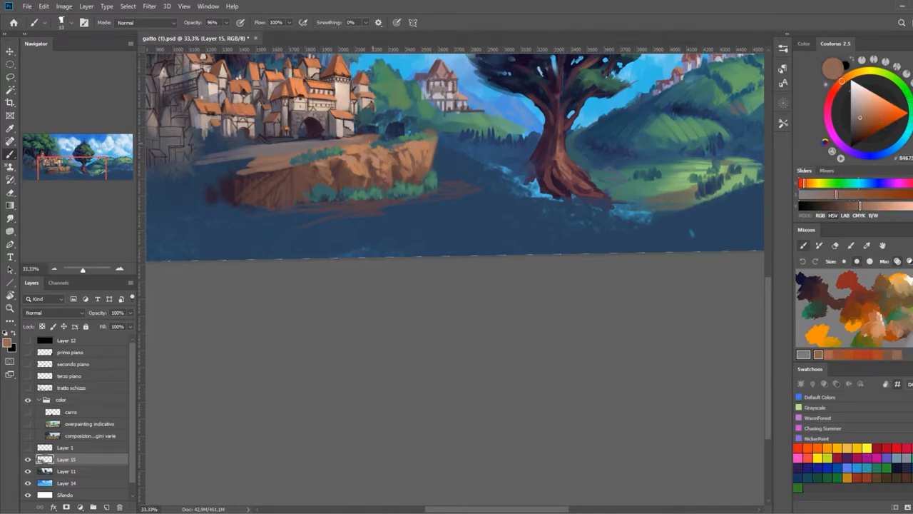
{"action": "left_click", "coordinate": [870, 107]}
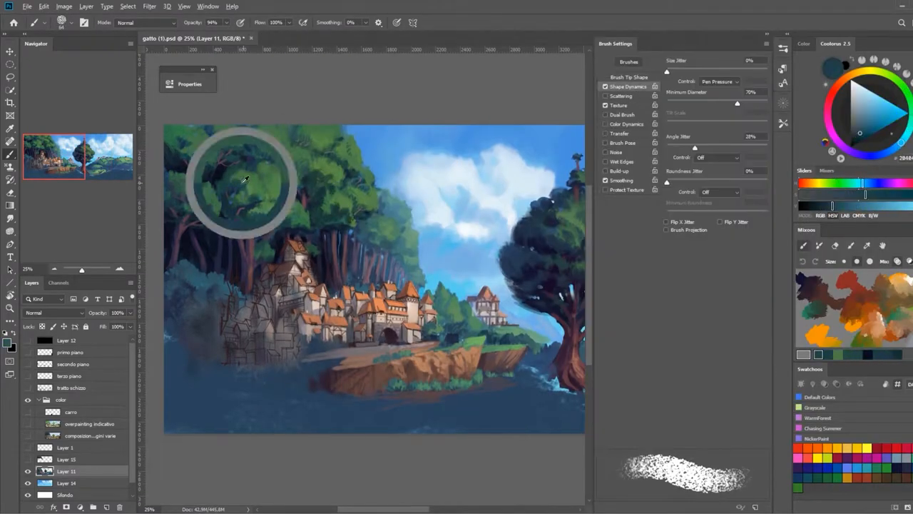
- Adjust brush shape dynamics and paint fuller foliage and trunks over the left forest
{"action": "left_click", "coordinate": [619, 133]}
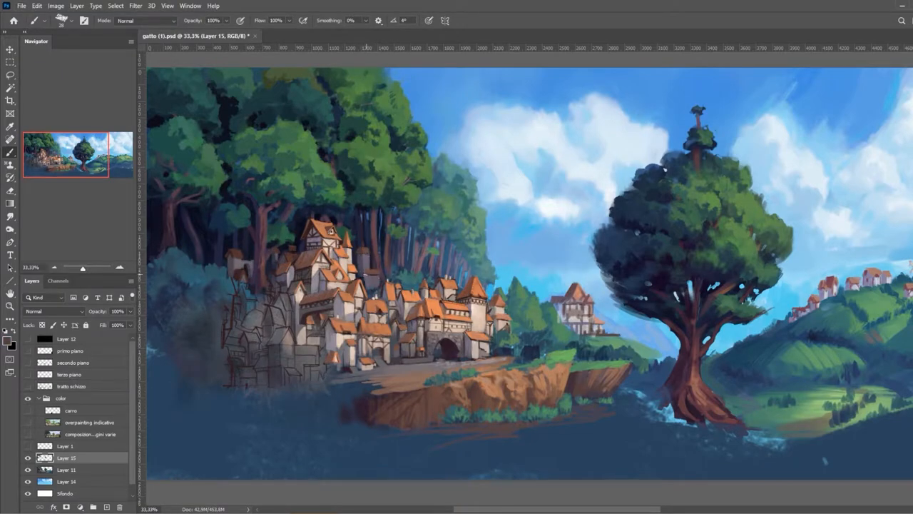
- Paint the cliff and town, then reveal the sketch layer of wooden foreground structures
{"action": "left_click", "coordinate": [190, 6]}
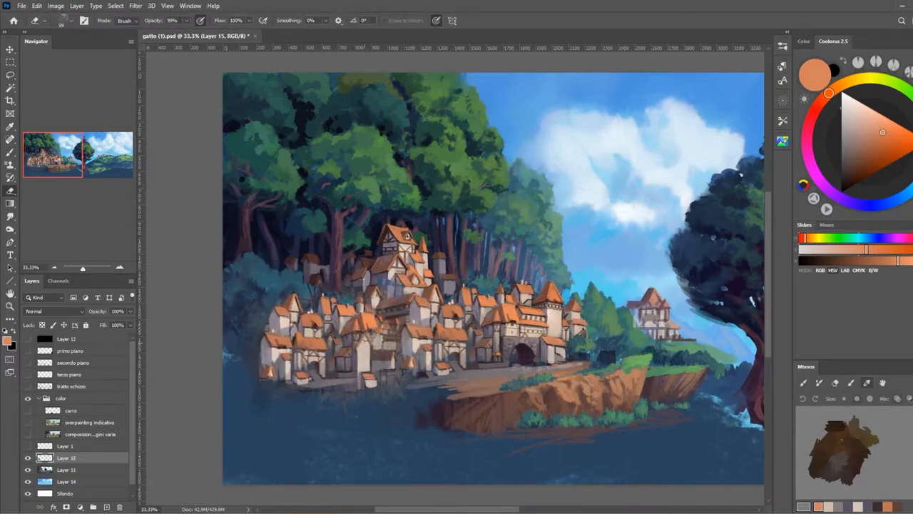
{"action": "left_click", "coordinate": [844, 200]}
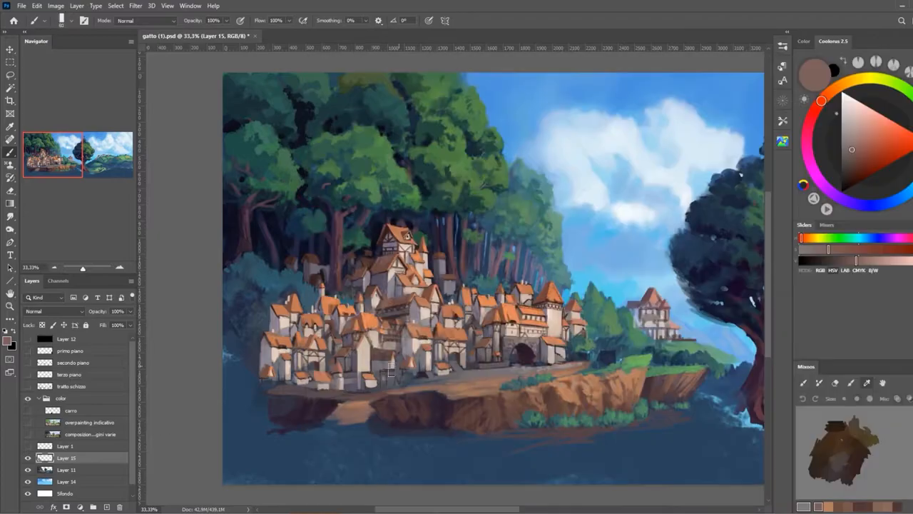
{"action": "left_click", "coordinate": [66, 445]}
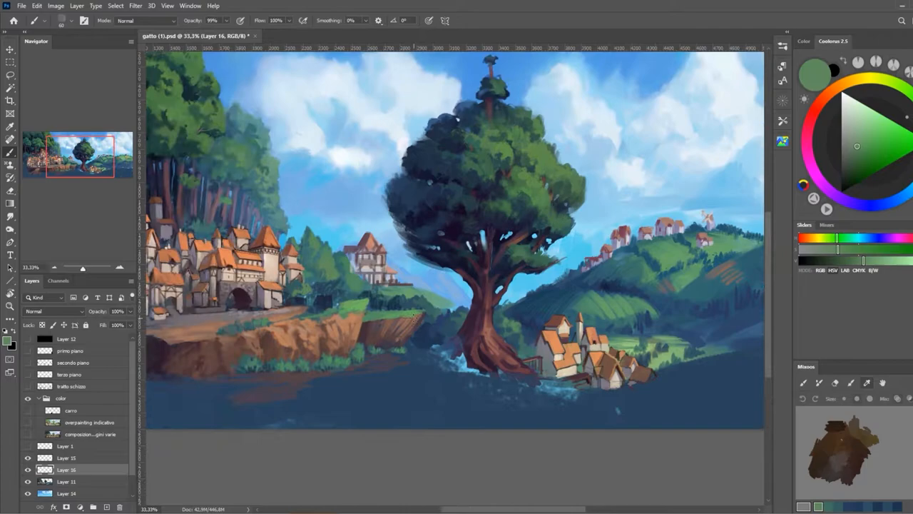
{"action": "left_click", "coordinate": [816, 108]}
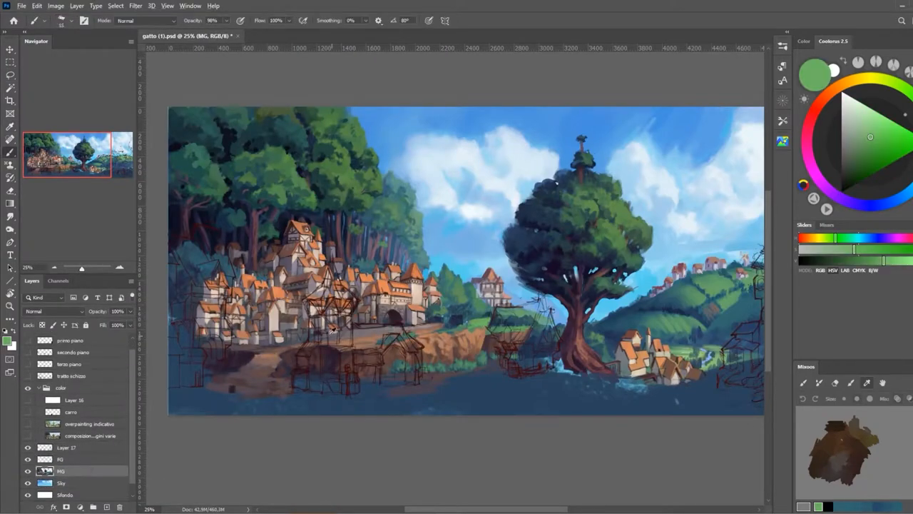
- Hide the sketch layer, select the color layer, and paint the tower house, grass and dirt path
{"action": "left_click", "coordinate": [10, 73]}
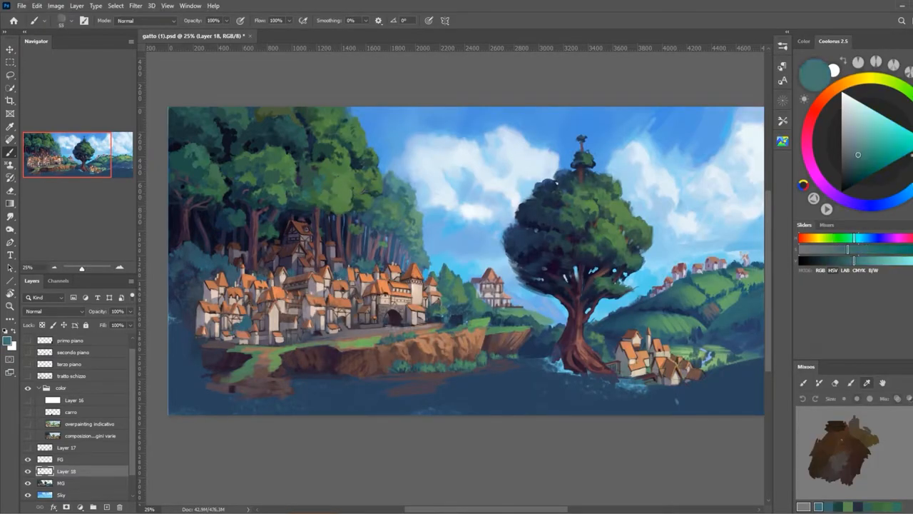
{"action": "left_click", "coordinate": [849, 180]}
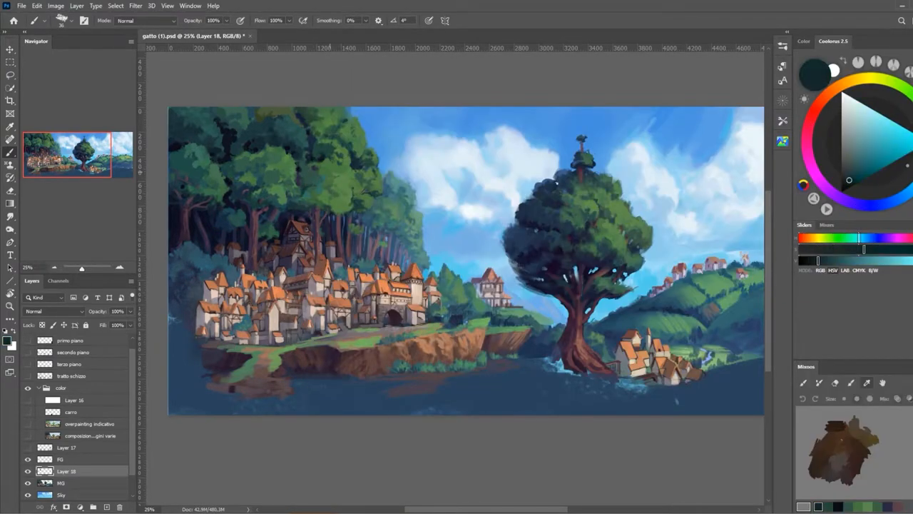
{"action": "left_click", "coordinate": [808, 131]}
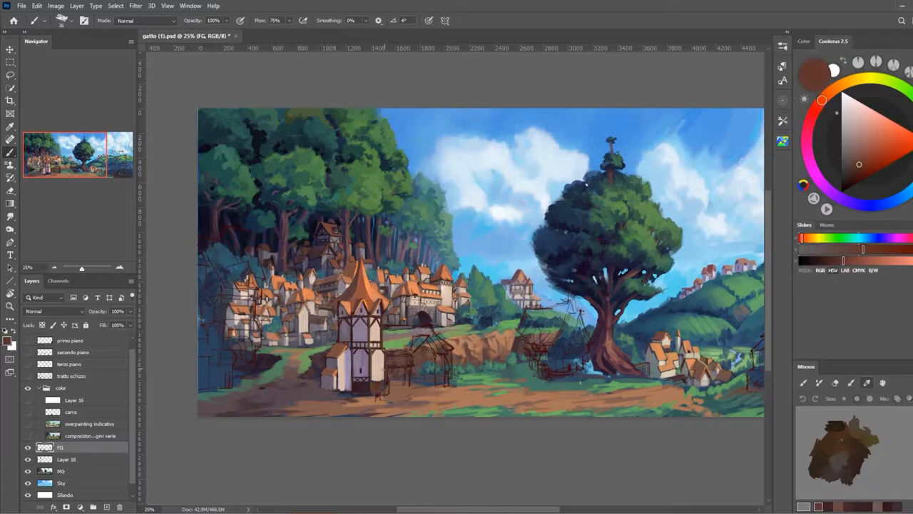
{"action": "left_click", "coordinate": [859, 154]}
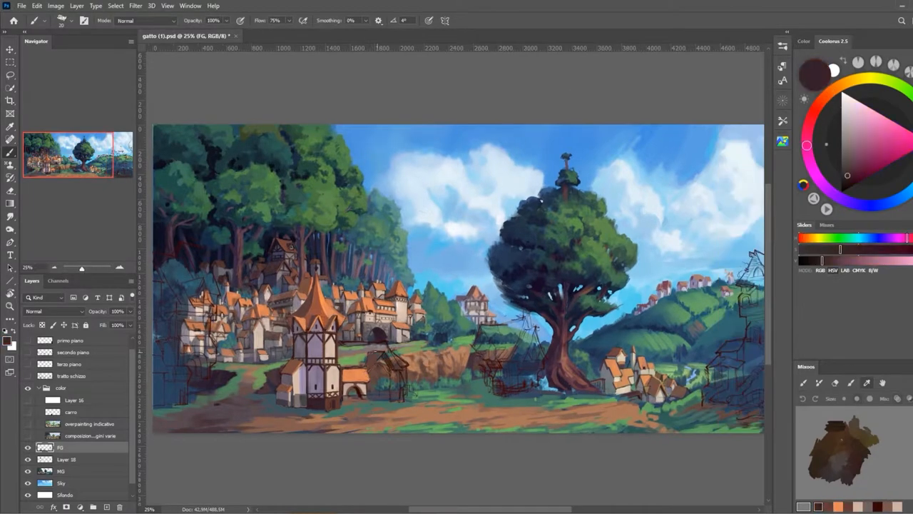
{"action": "left_click", "coordinate": [816, 109]}
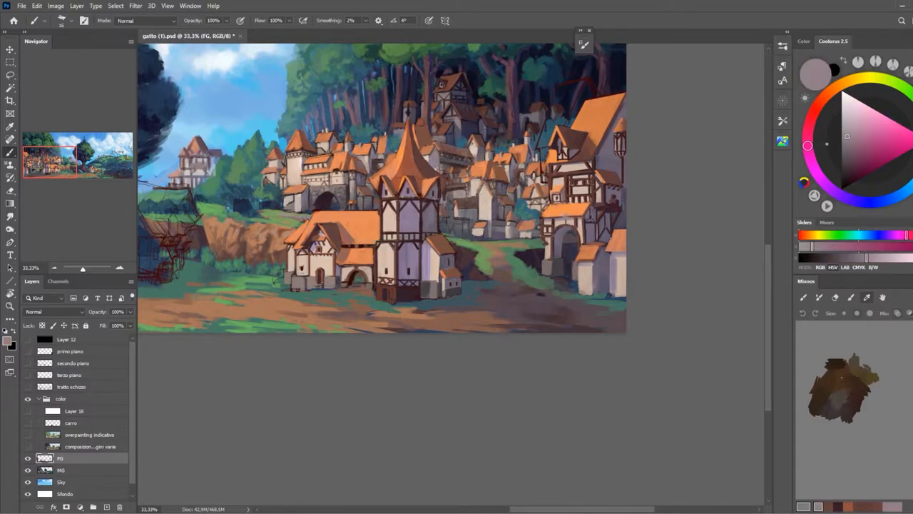
- Zoom to the tree base and paint a timber house with a steep orange roof beside the trunk
{"action": "left_click", "coordinate": [10, 64]}
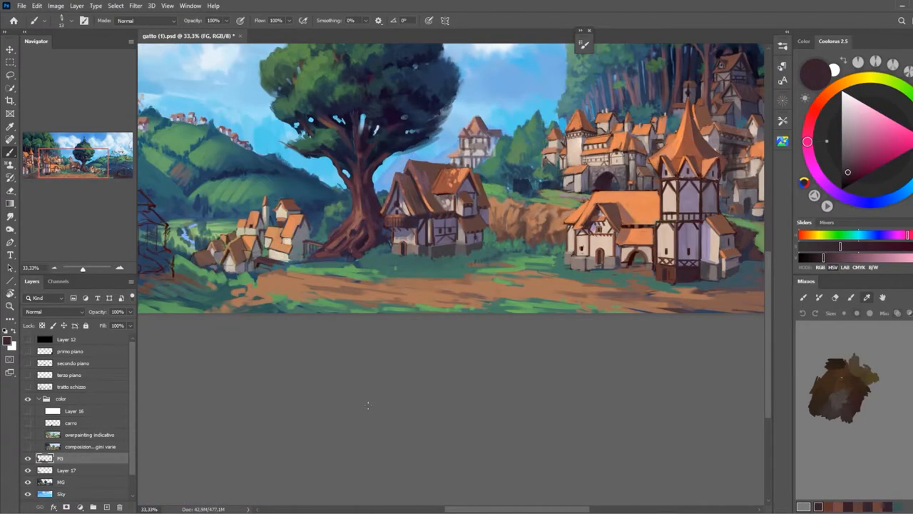
{"action": "left_click", "coordinate": [867, 137]}
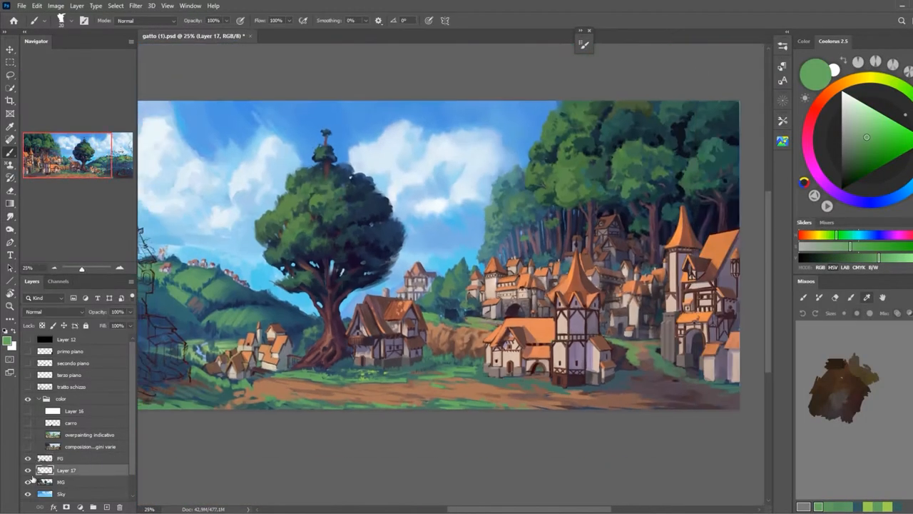
- Block in a tall timber house with an orange spire on the right hillside, then check the composition
{"action": "left_click", "coordinate": [61, 469]}
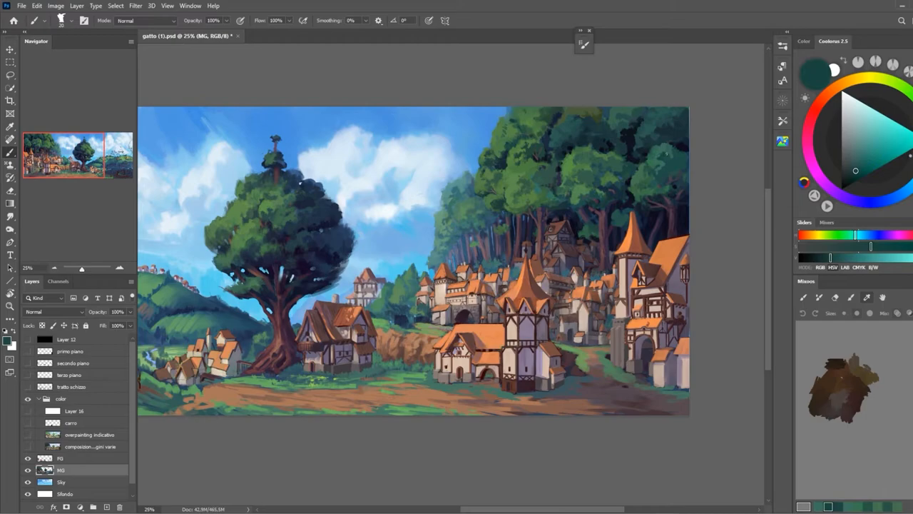
{"action": "left_click", "coordinate": [898, 196]}
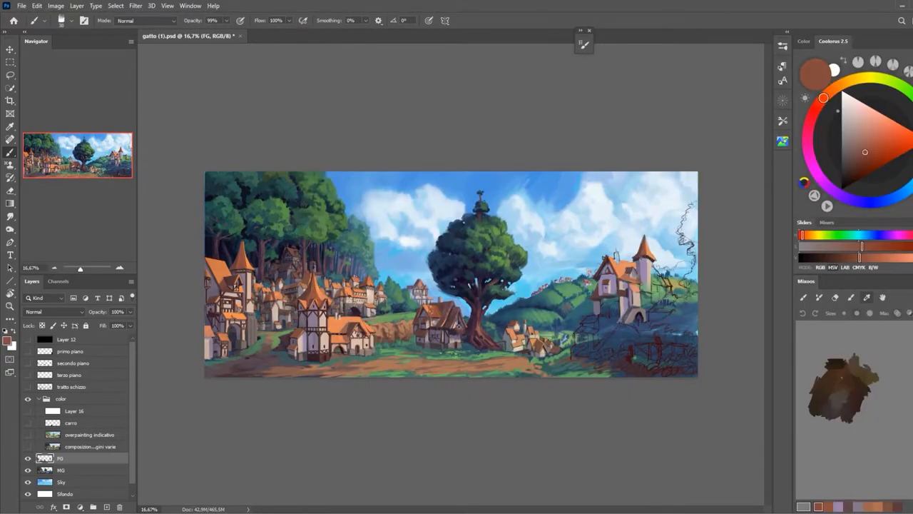
{"action": "left_click", "coordinate": [834, 88]}
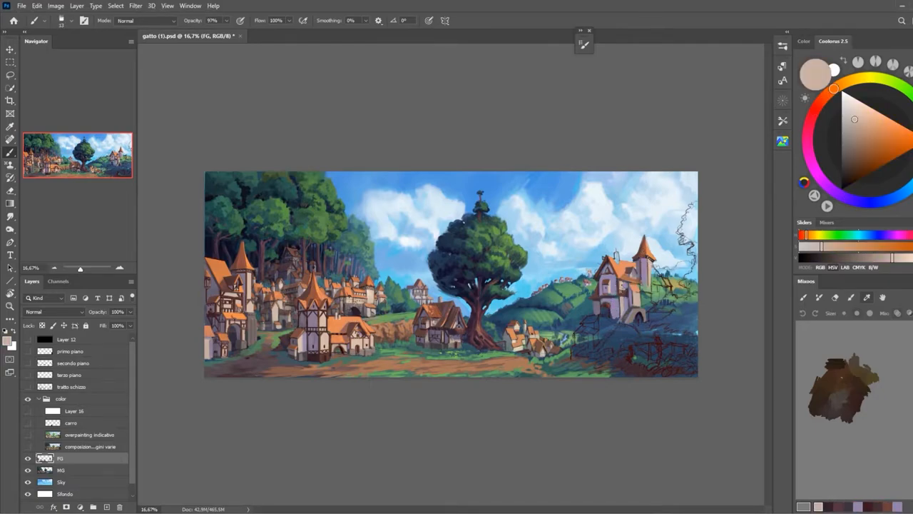
- Detail the right house with smoking chimneys and paint dark bushes along the bottom foreground
{"action": "left_click", "coordinate": [845, 197]}
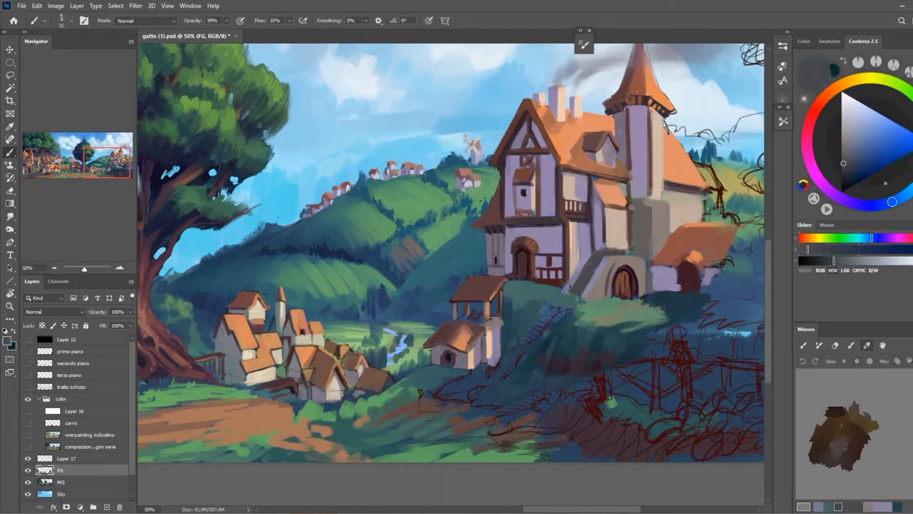
{"action": "left_click", "coordinate": [855, 131]}
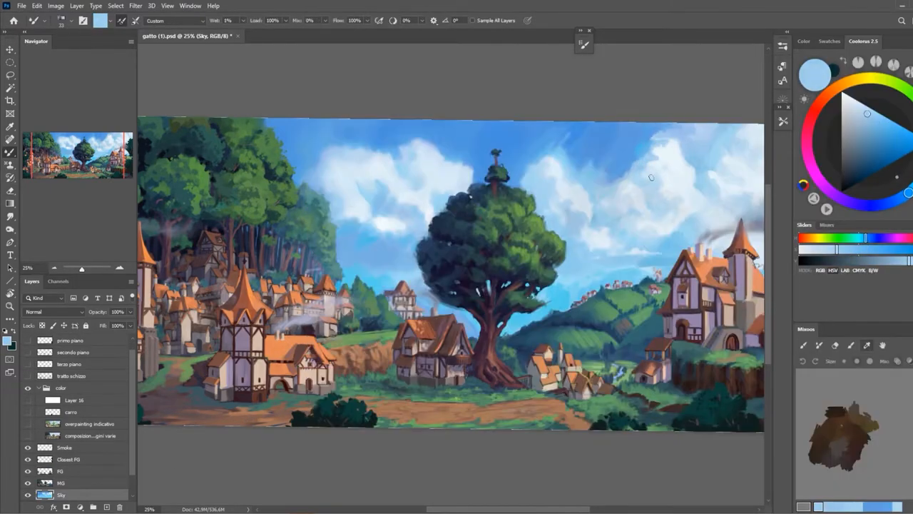
- Fit the canvas and add a brown rocky ledge with grassy edges below the right-hillside house
{"action": "left_click", "coordinate": [848, 97]}
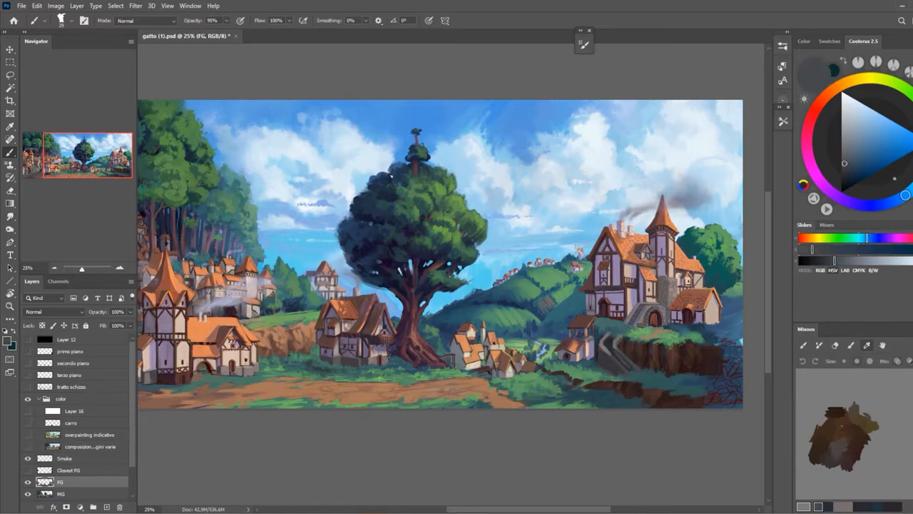
- Render the left town's roofs, walls and dirt path with cooler purple shadows and dark bushes
{"action": "left_click", "coordinate": [54, 268]}
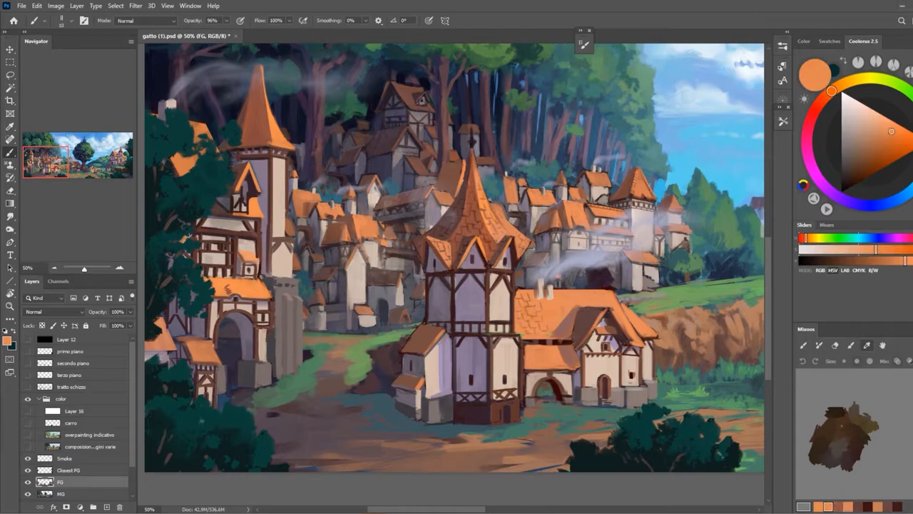
{"action": "left_click", "coordinate": [816, 108]}
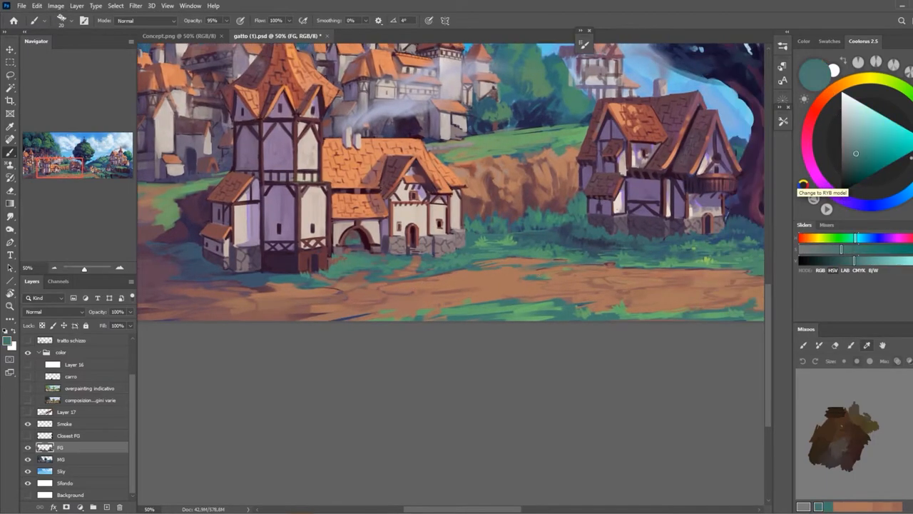
{"action": "scroll", "scroll_direction": "down", "scroll_amount": 3}
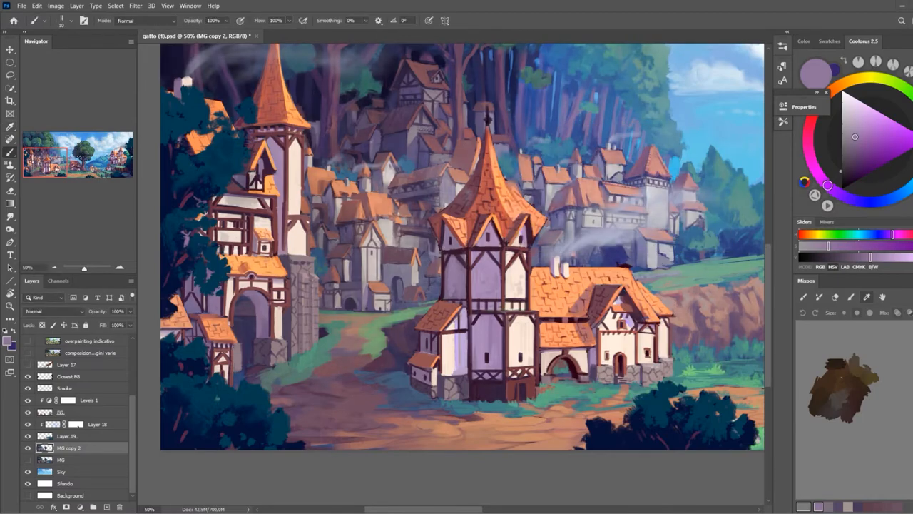
- Shade the crowded buildings and brighten the forest canopies behind them with purple trunks
{"action": "left_click", "coordinate": [868, 134]}
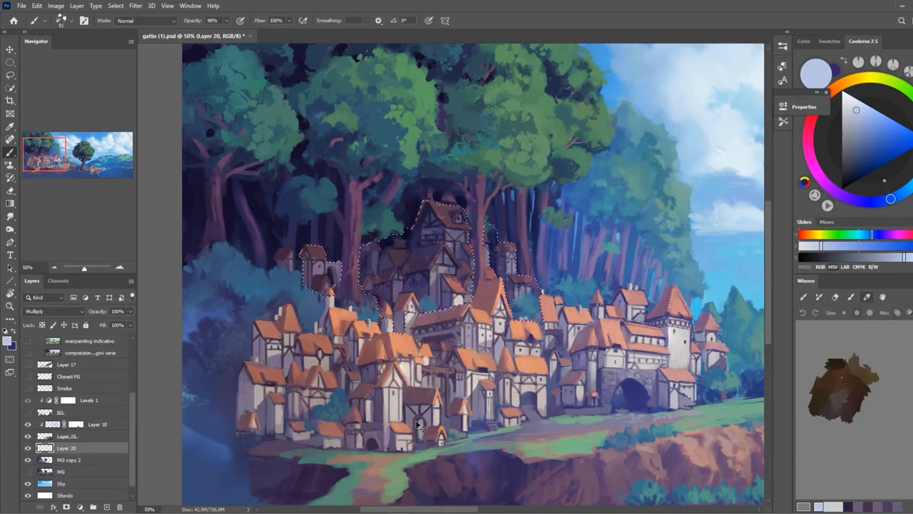
- Paint wooden fence posts and stone stairs along the right cliff beside the hillside village
{"action": "left_click", "coordinate": [68, 448]}
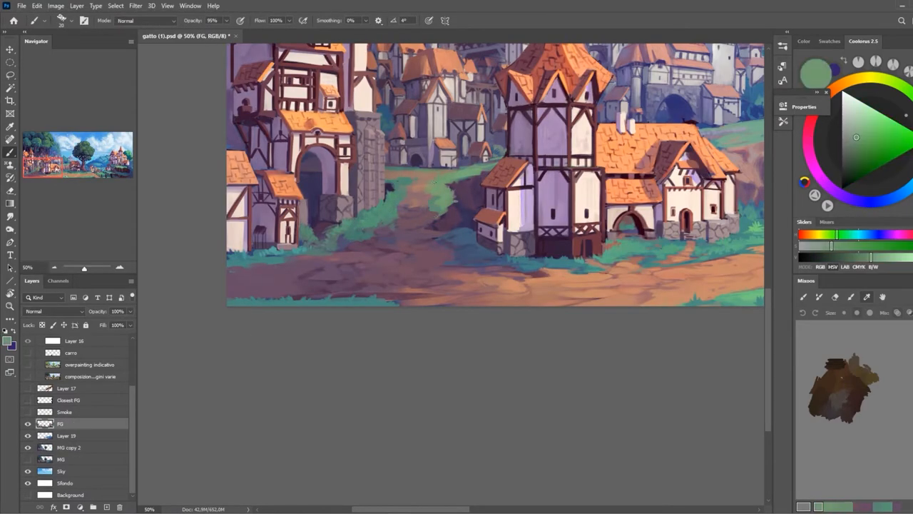
{"action": "left_click", "coordinate": [809, 129]}
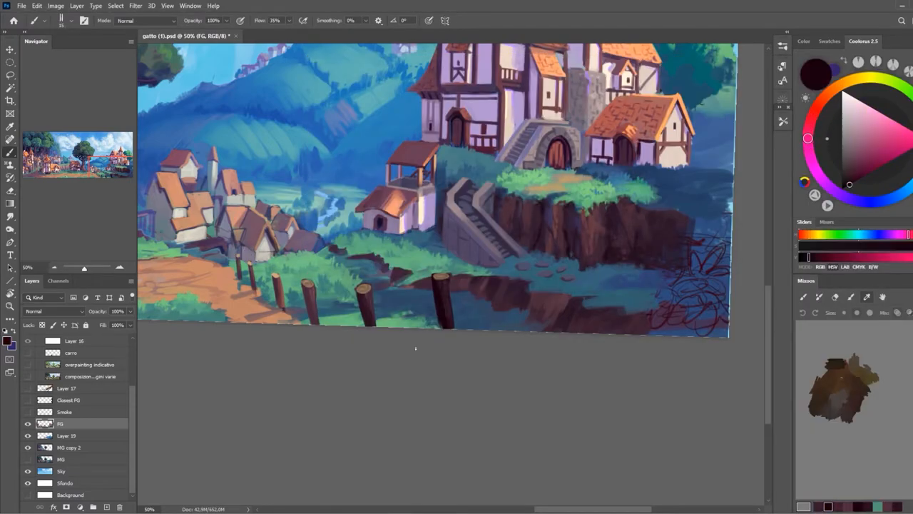
{"action": "left_click", "coordinate": [66, 435]}
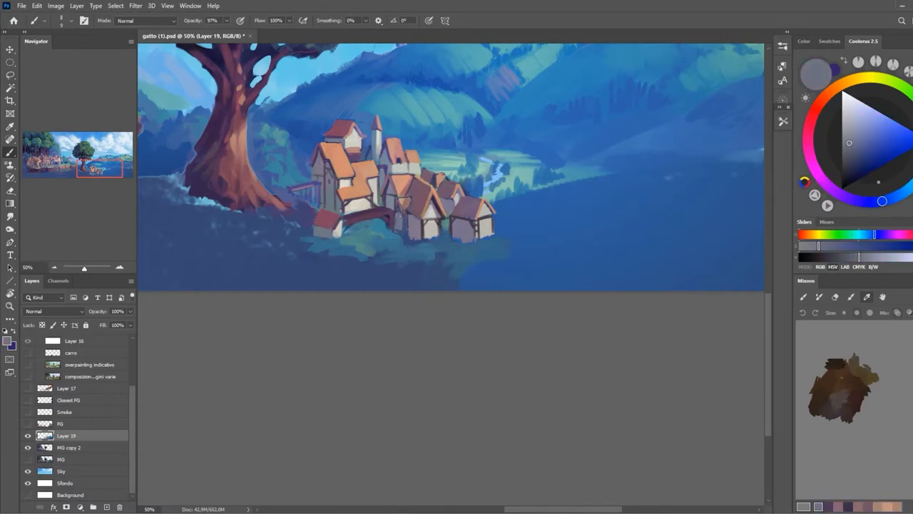
{"action": "left_click", "coordinate": [877, 129]}
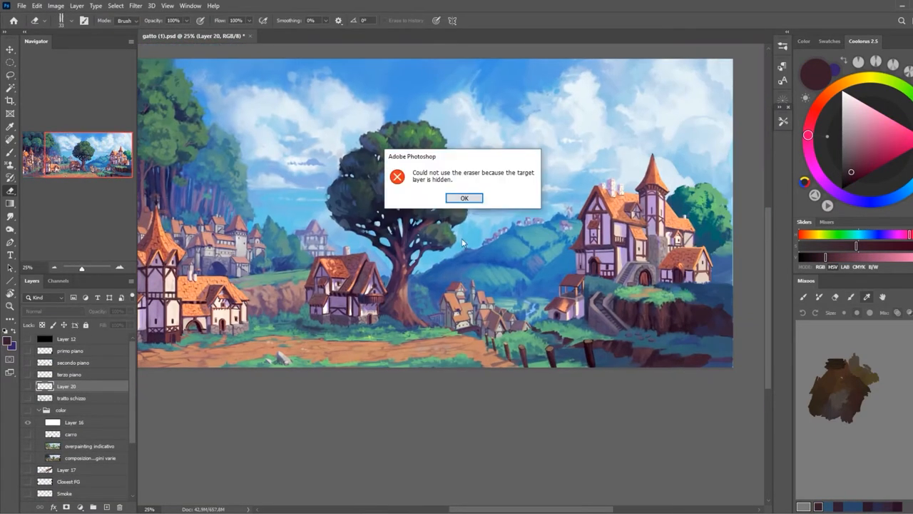
- Dismiss the hidden-layer warning and paint a brown wooden wagon on the path below the tree
{"action": "left_click", "coordinate": [464, 197]}
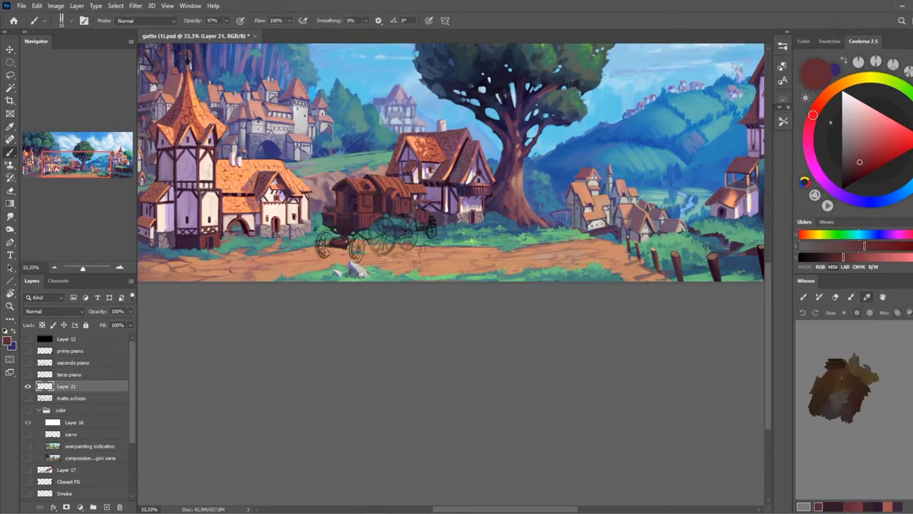
{"action": "left_click", "coordinate": [10, 75]}
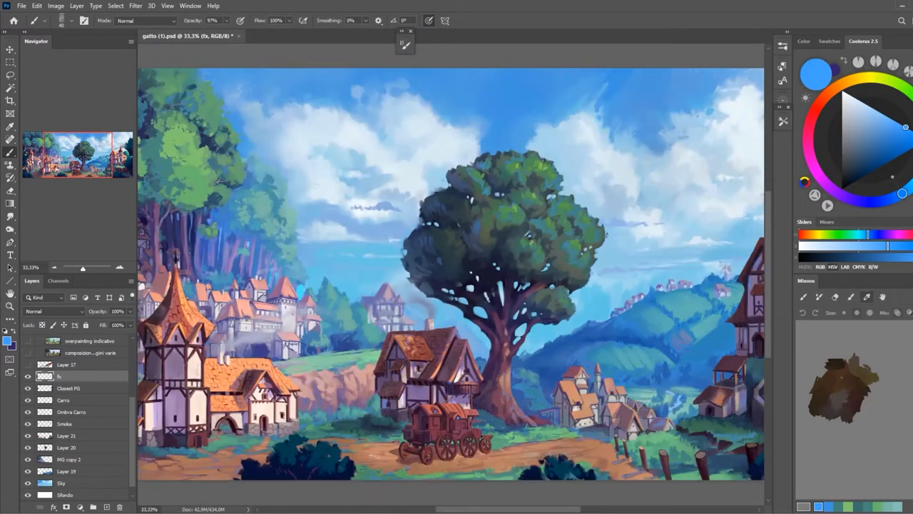
- Give the wagon finer planks, spoked wheels and blue windows, then touch up the left castle town
{"action": "left_click", "coordinate": [66, 447]}
{"action": "type", "text": "Atmo"}
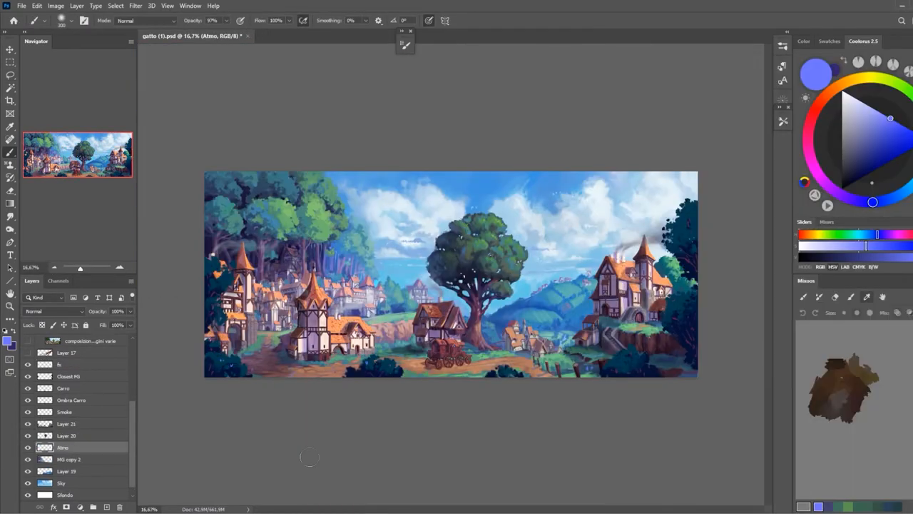
{"action": "left_click", "coordinate": [68, 448]}
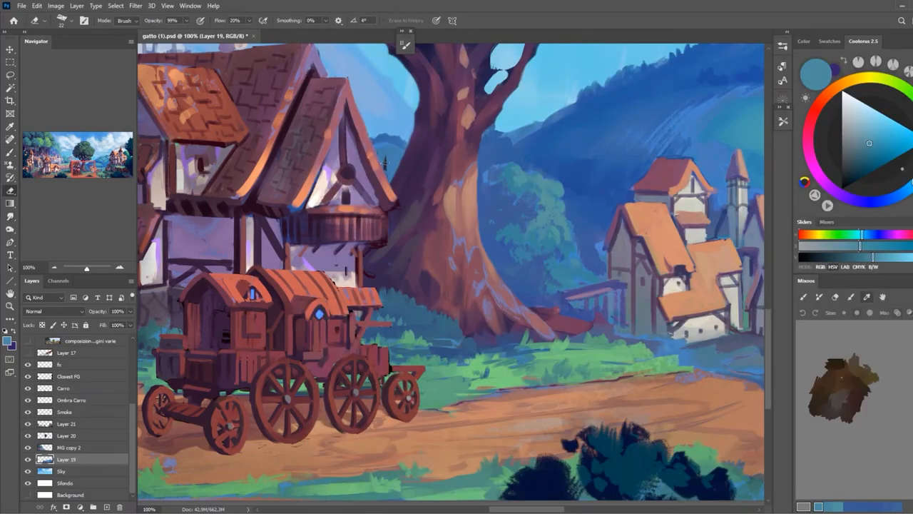
{"action": "left_click", "coordinate": [69, 448]}
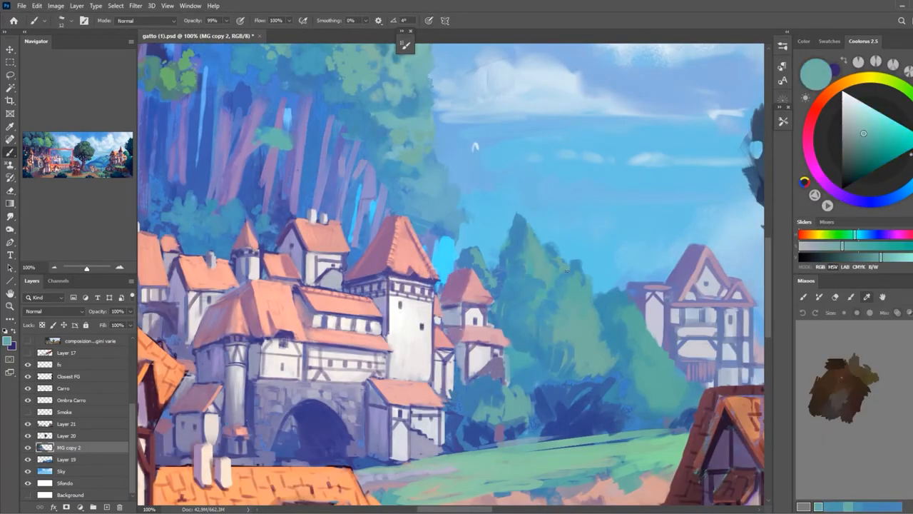